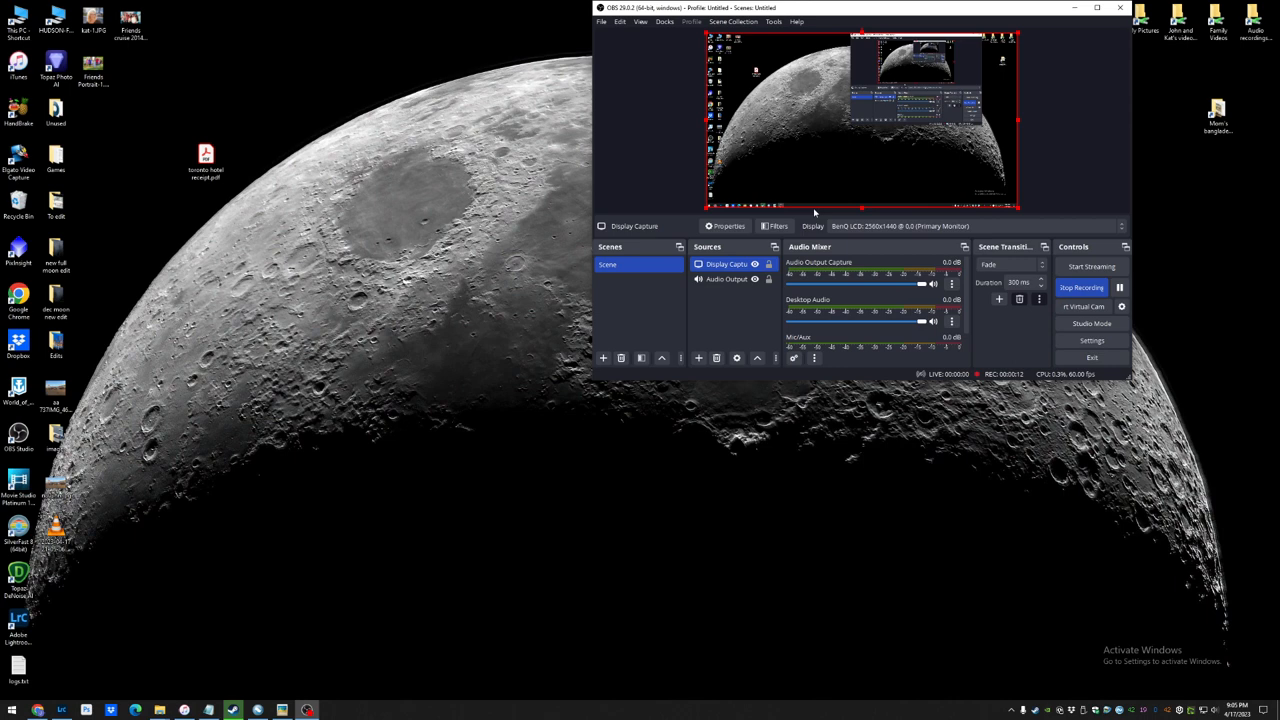
{"action": "mouse_move", "coordinate": [1068, 46]}
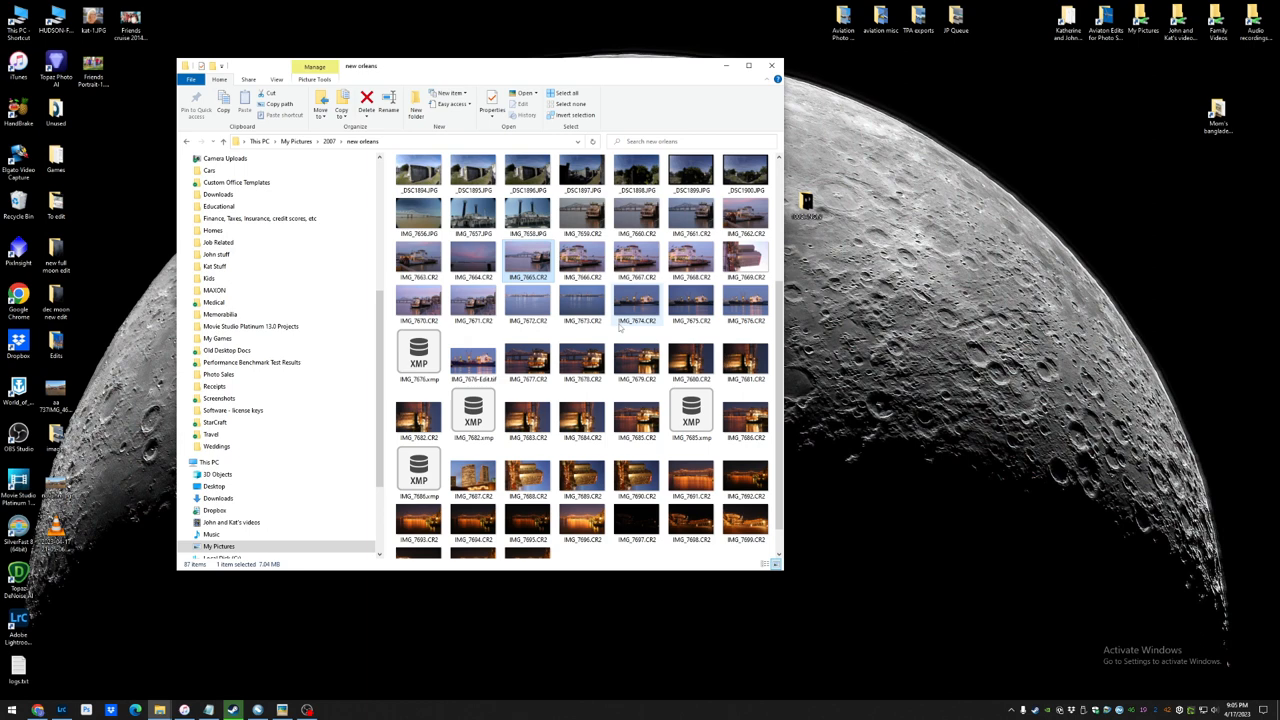
Step: Browse the container-ship folder thumbnails and open the dusk harbor shot for editing
{"action": "scroll", "scroll_direction": "down", "scroll_amount": 3}
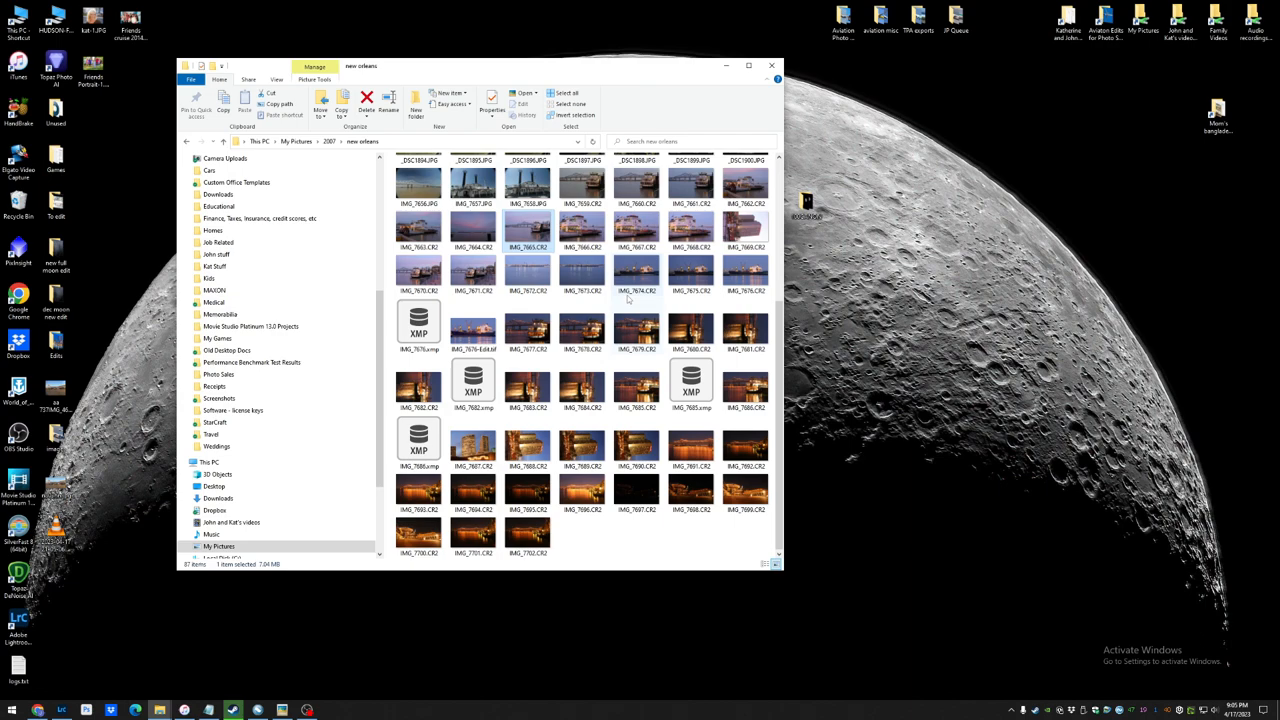
{"action": "double_click", "coordinate": [472, 330]}
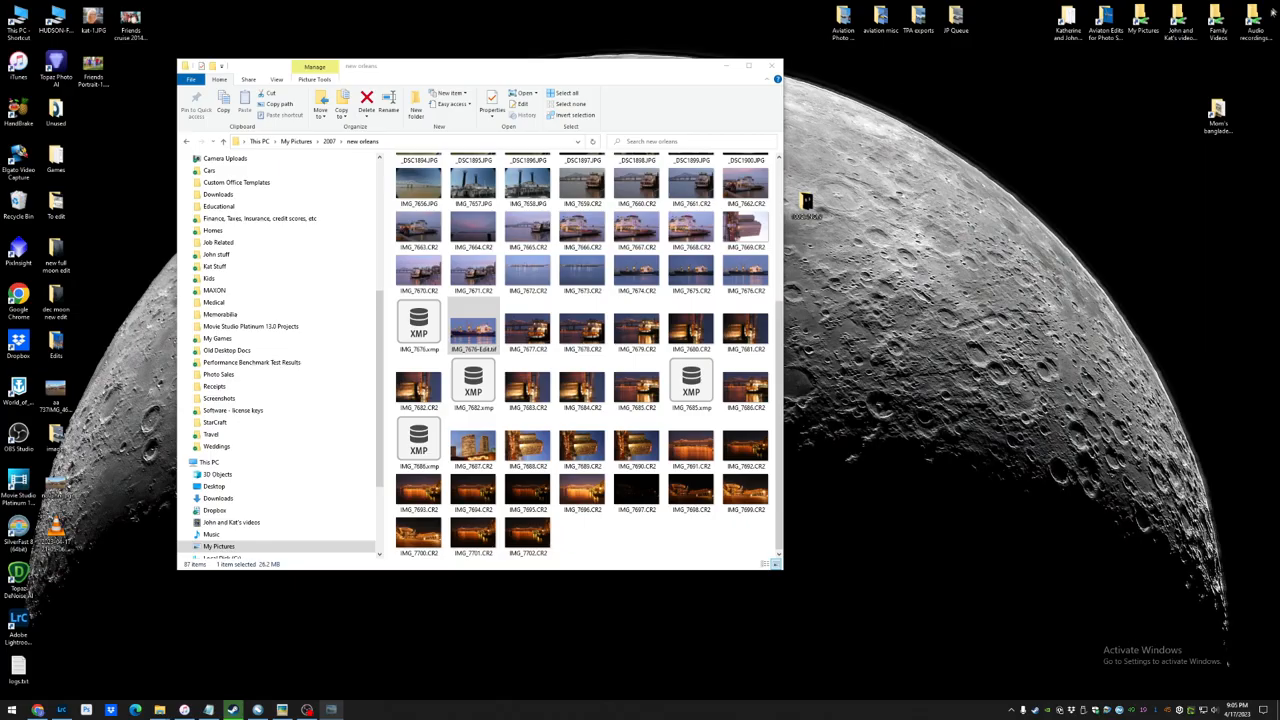
{"action": "left_click", "coordinate": [472, 324]}
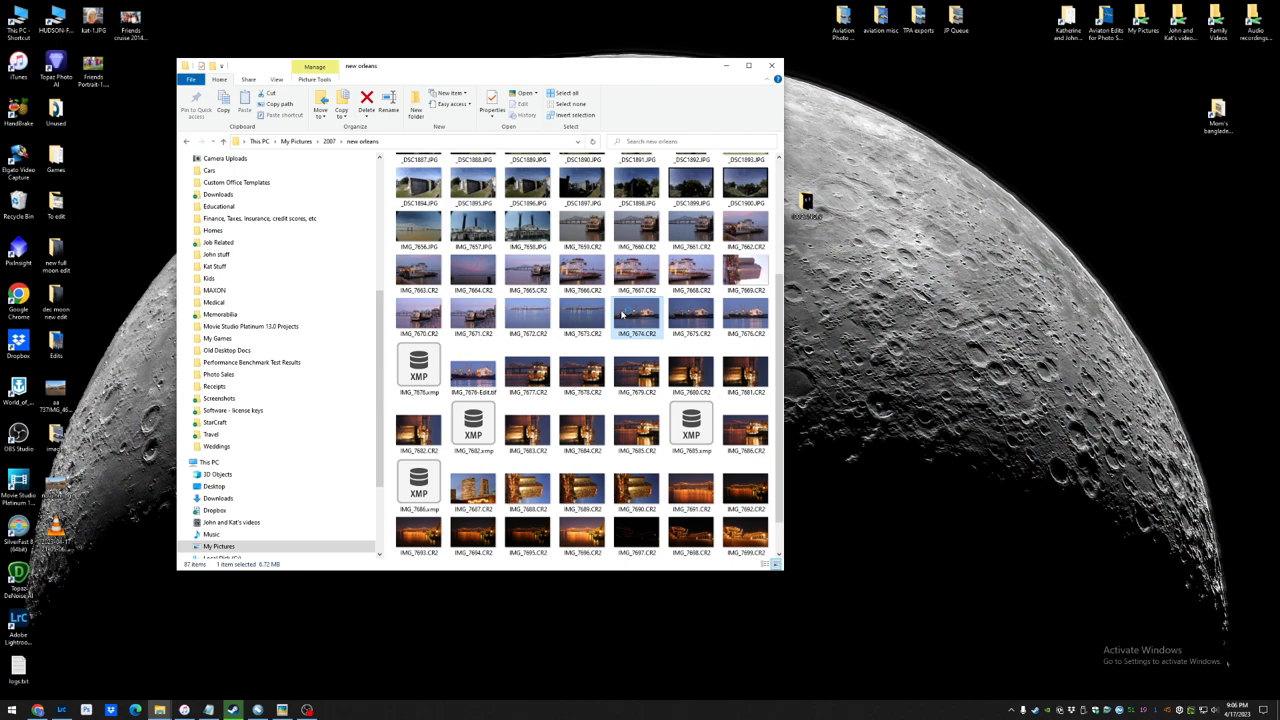
{"action": "double_click", "coordinate": [636, 318]}
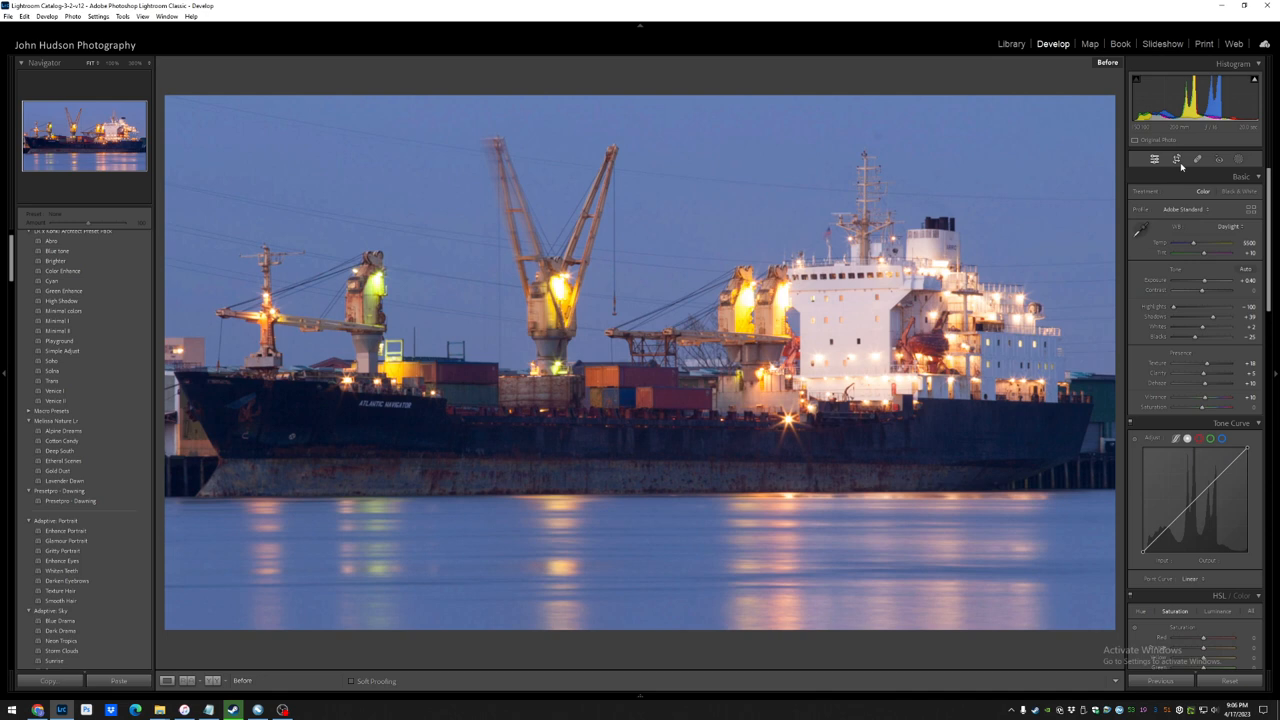
Step: Bring the container-ship-at-dusk photo into the Develop module
{"action": "left_click", "coordinate": [1178, 160]}
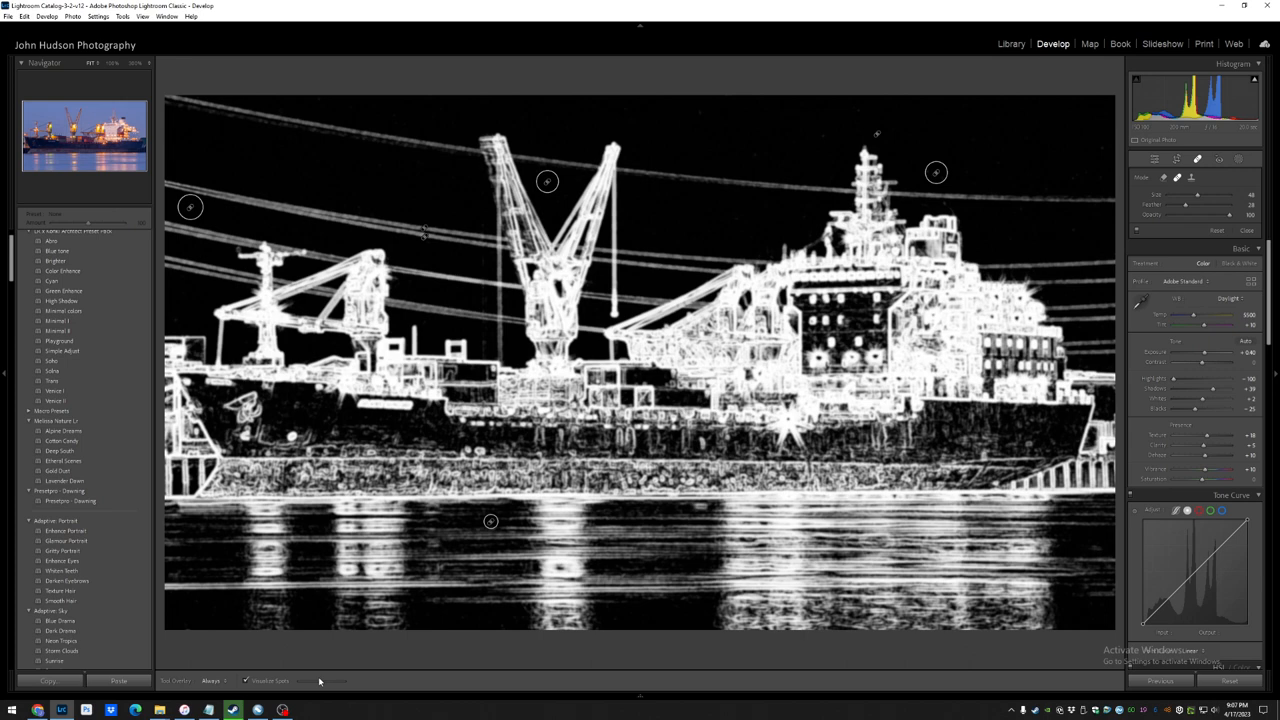
Step: Heal a dust spot in the sky with the Spot Removal tool under Visualize Spots
{"action": "left_click", "coordinate": [244, 680]}
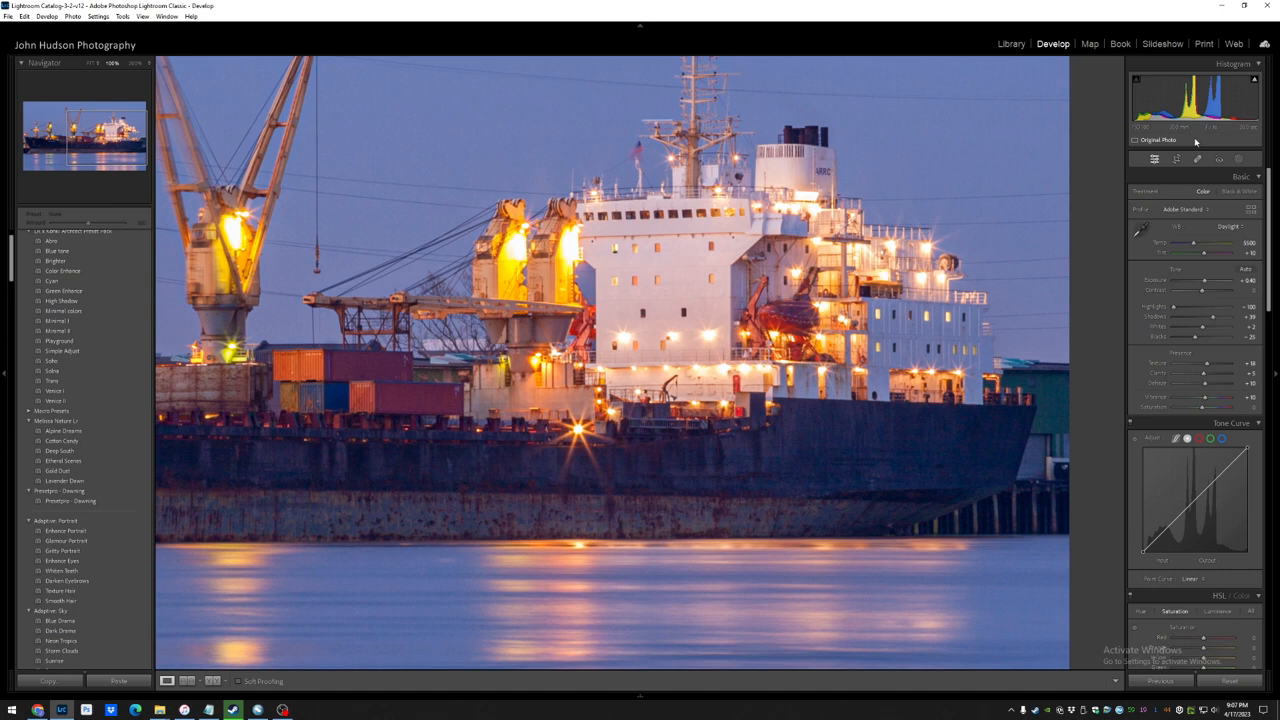
{"action": "mouse_move", "coordinate": [1210, 136]}
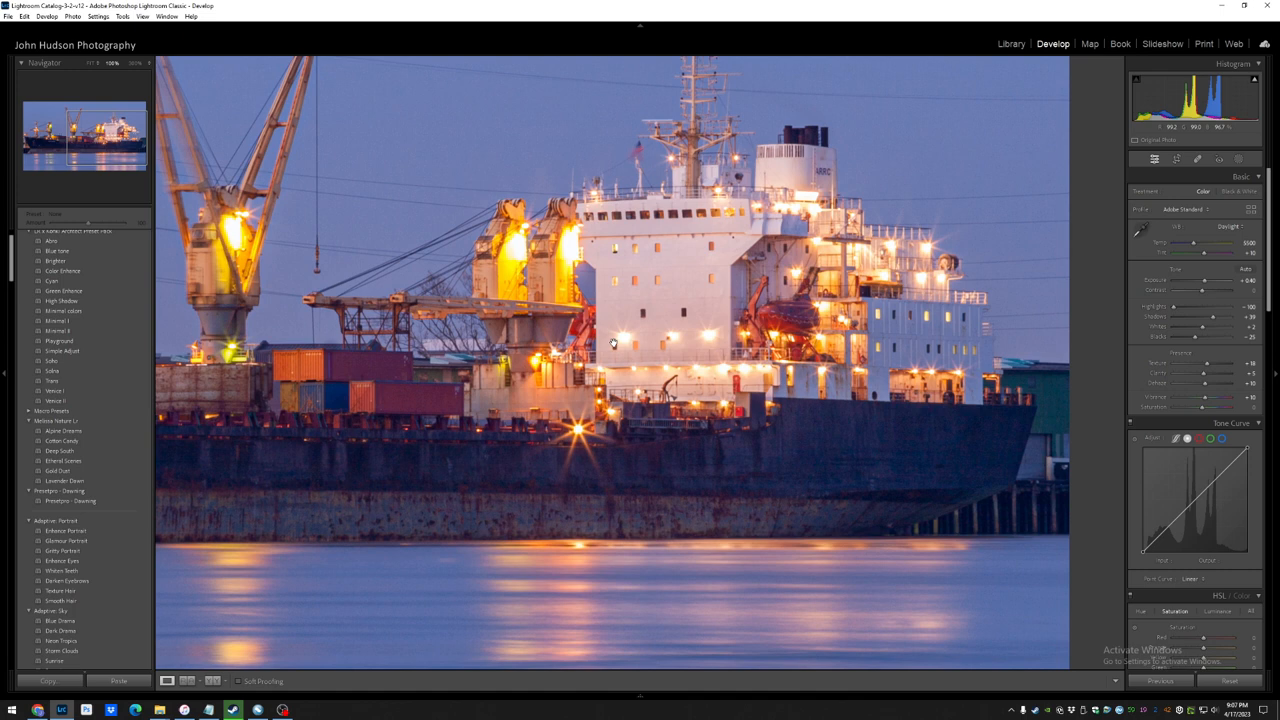
{"action": "mouse_move", "coordinate": [518, 460]}
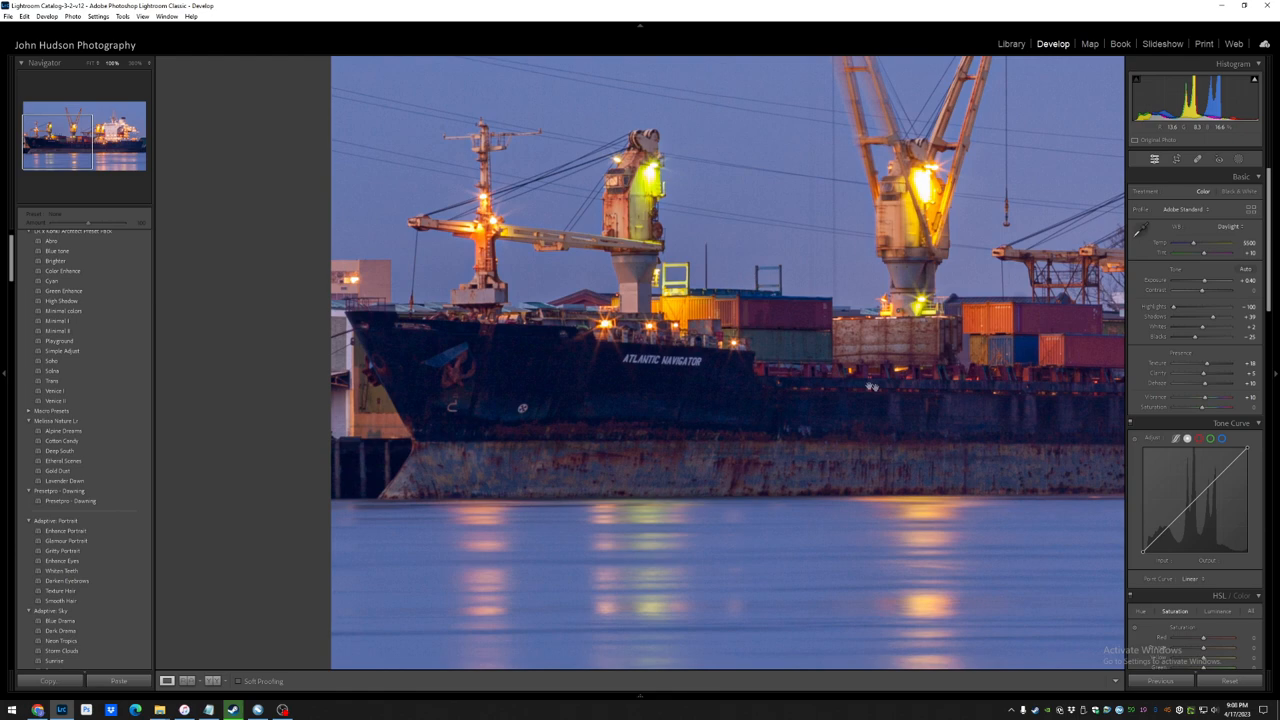
Step: Send a copy of the ship photo with Lightroom adjustments to Topaz Photo AI
{"action": "left_click", "coordinate": [88, 62]}
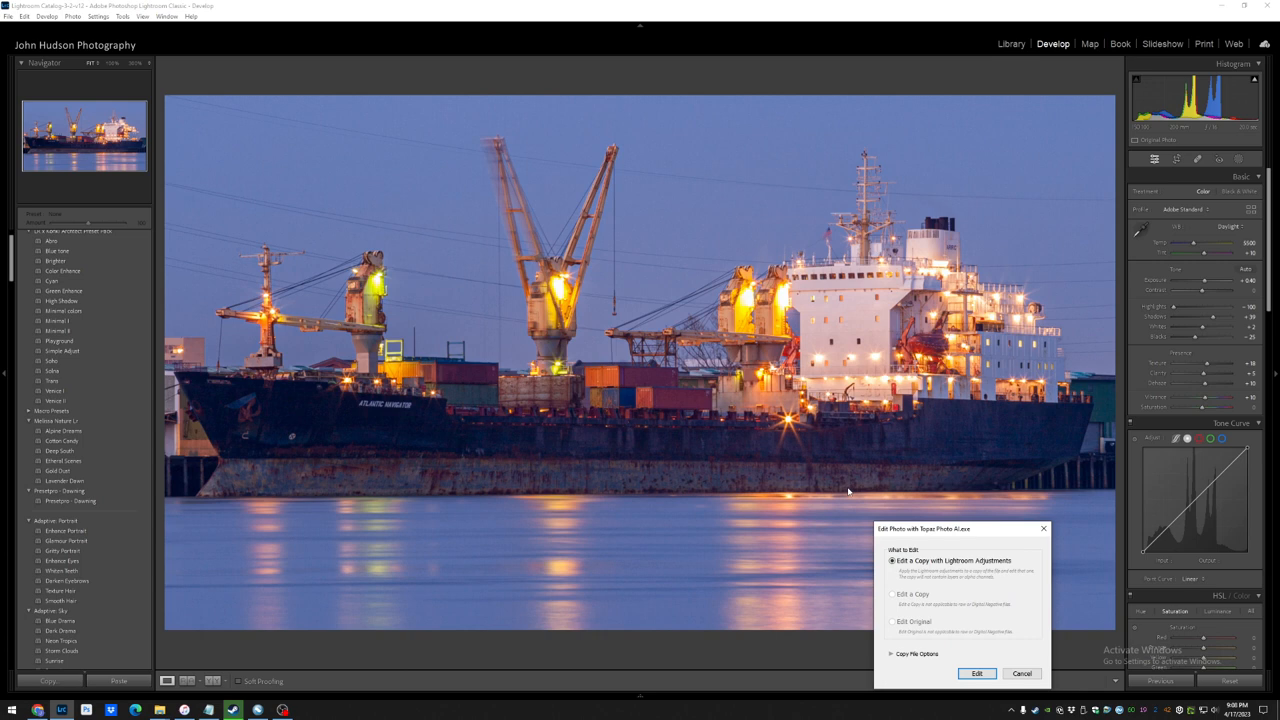
{"action": "left_click", "coordinate": [976, 672]}
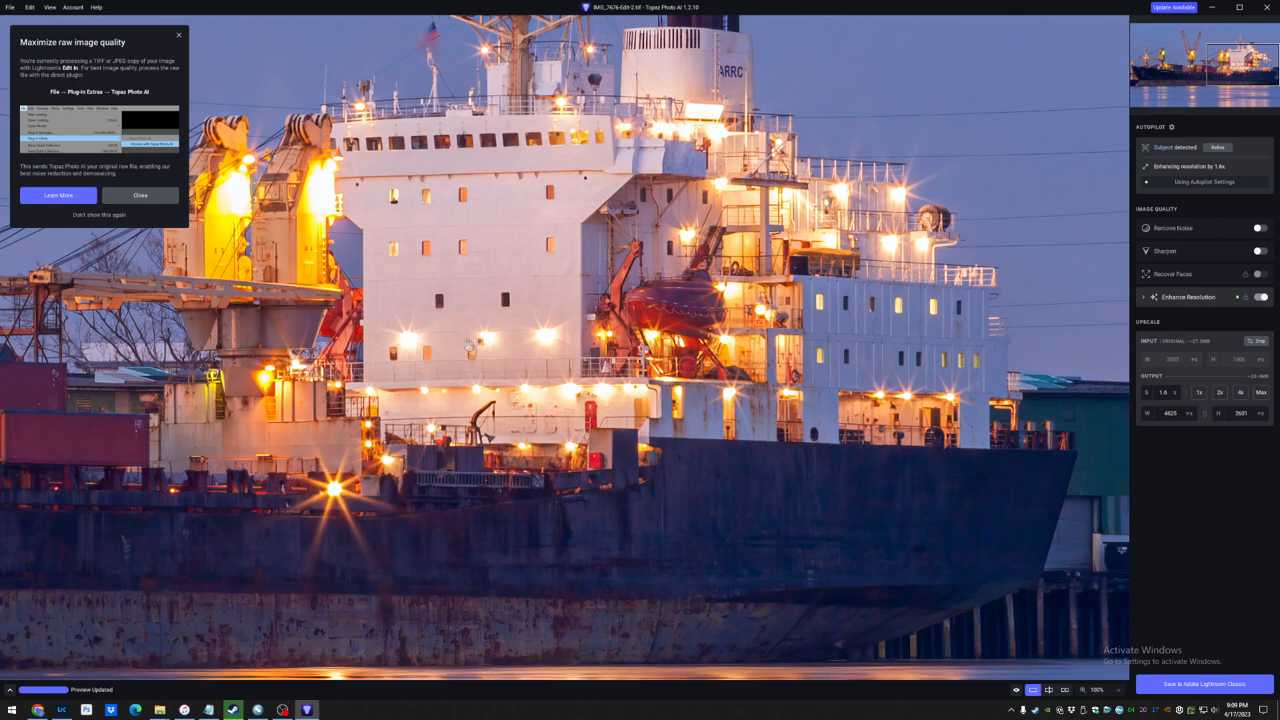
{"action": "mouse_move", "coordinate": [464, 340]}
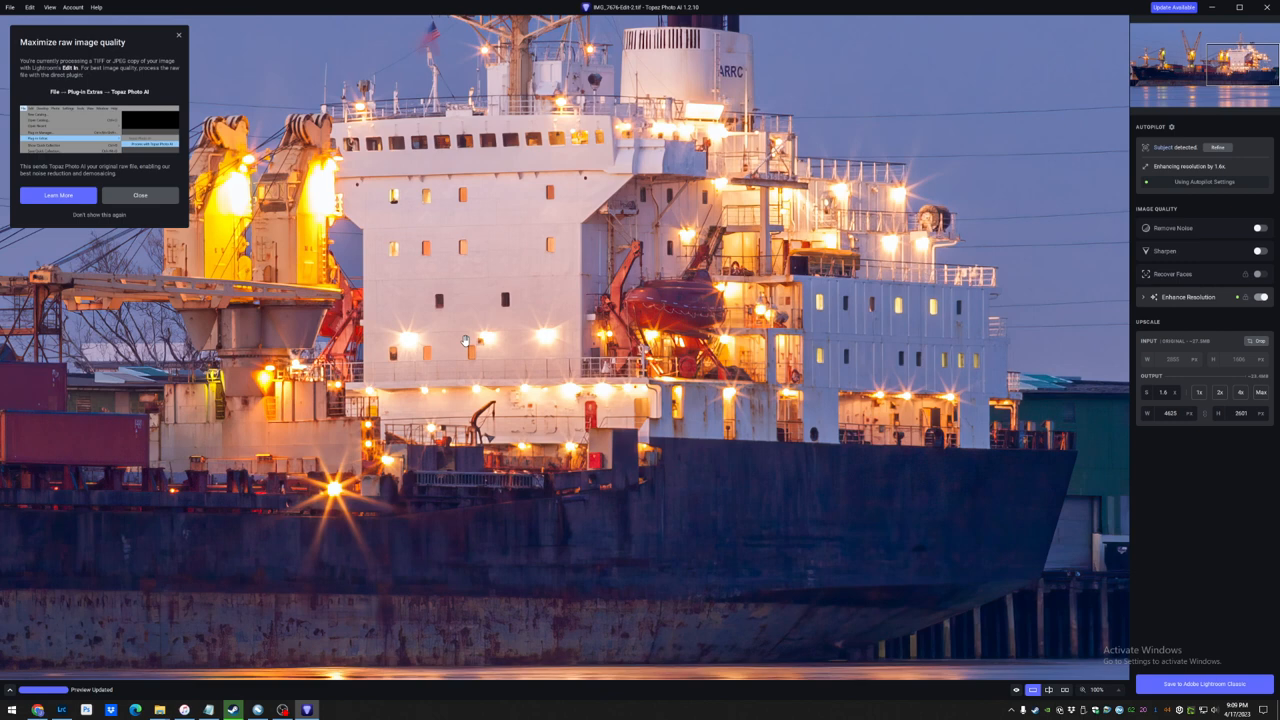
{"action": "mouse_move", "coordinate": [508, 232]}
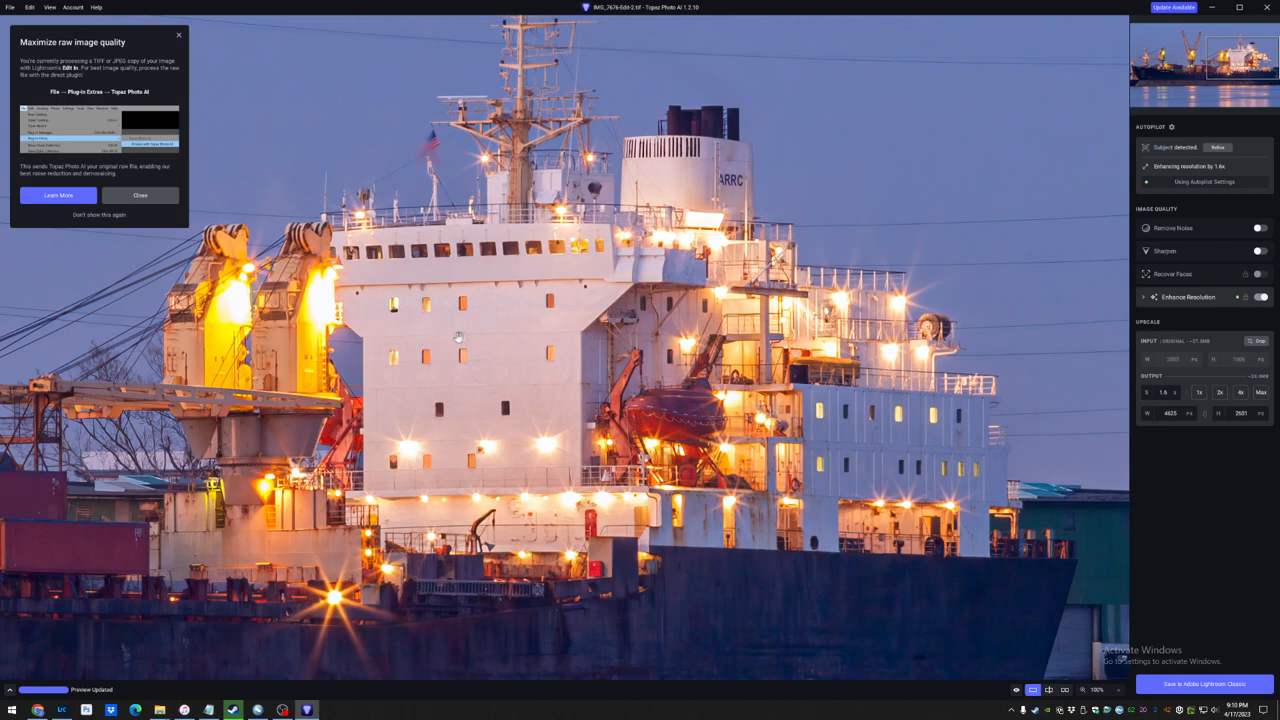
Step: Let Autopilot analyse the ship photo and apply Upscale and Sharpen
{"action": "left_click", "coordinate": [1016, 688]}
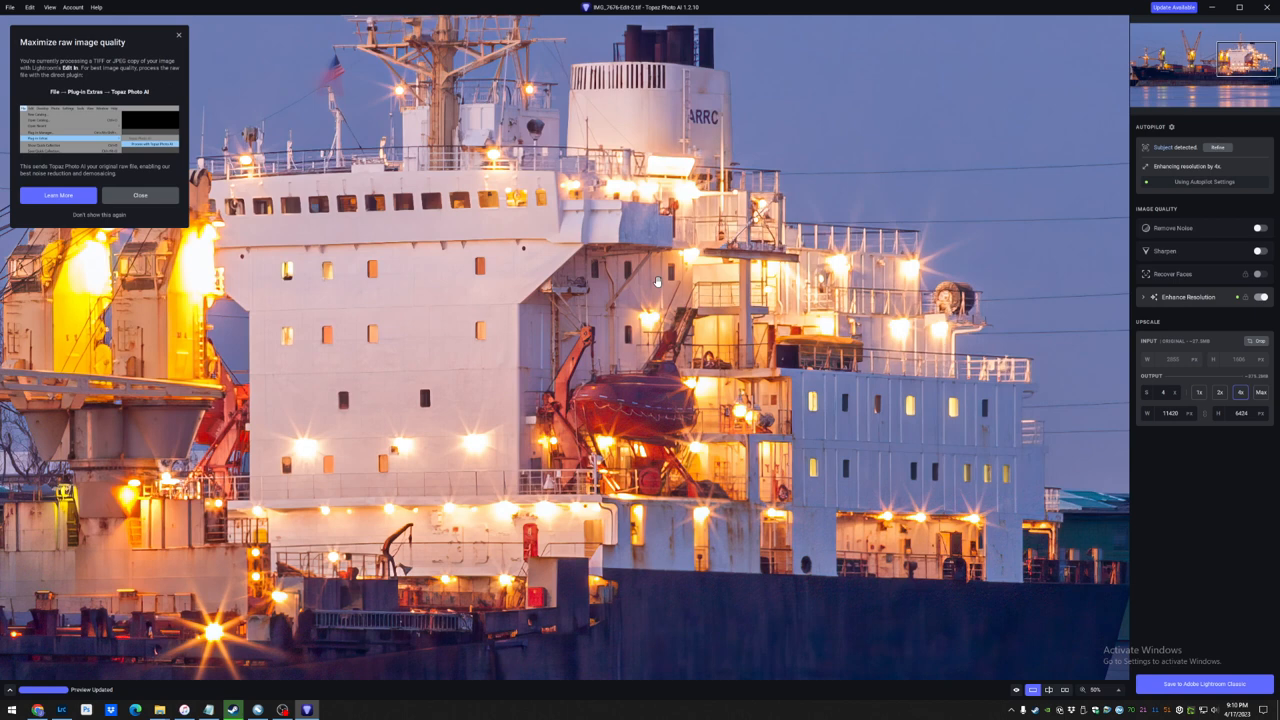
{"action": "mouse_move", "coordinate": [602, 366]}
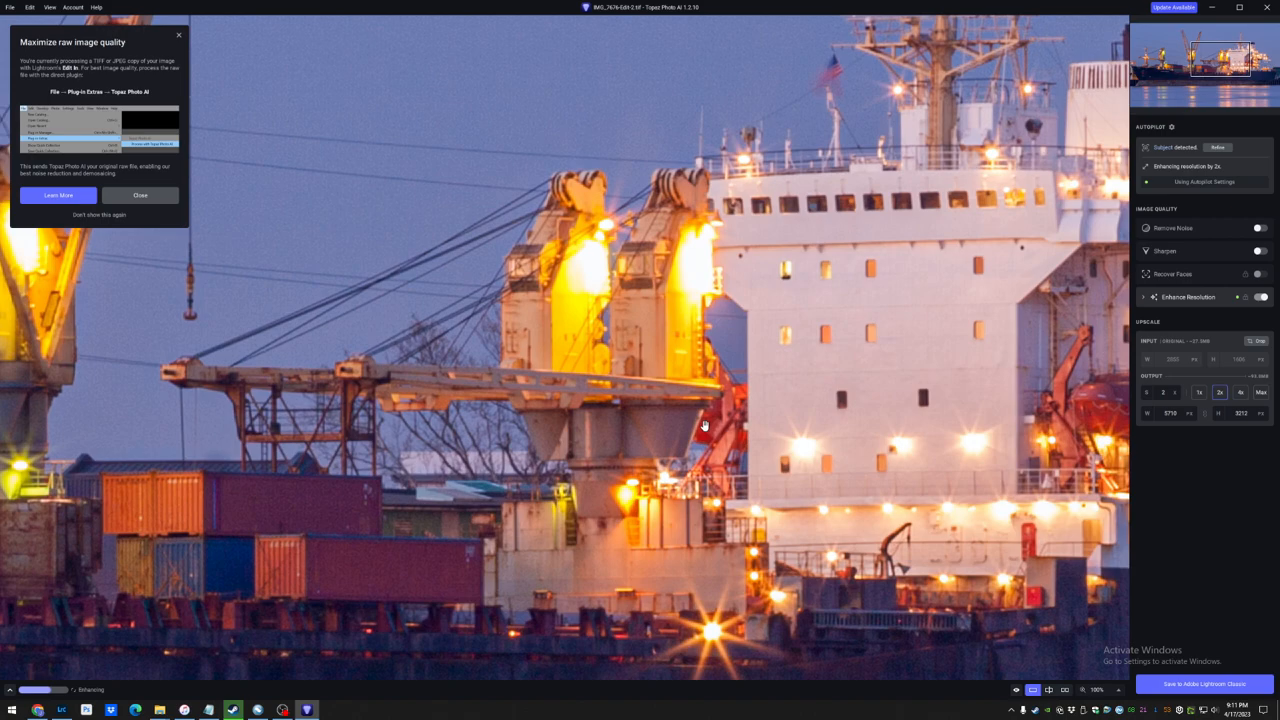
Step: Save the enhanced superstructure result back to Adobe Lightroom Classic
{"action": "left_click", "coordinate": [1204, 684]}
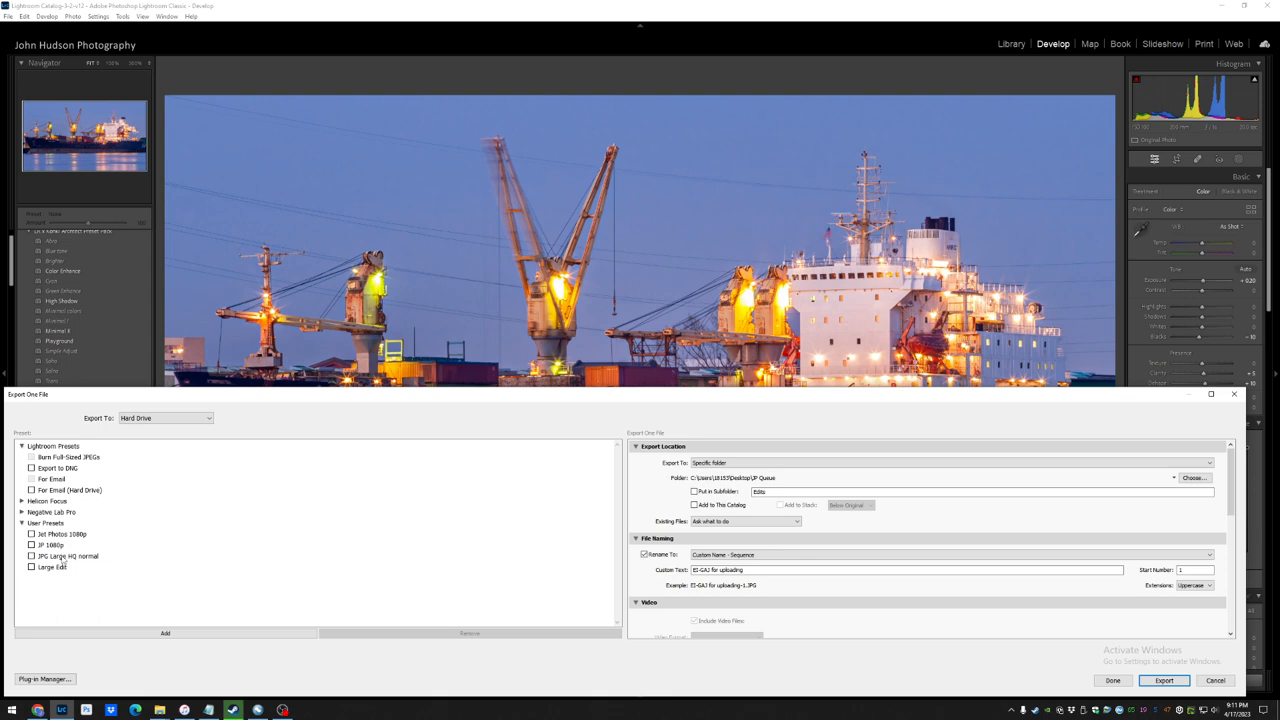
Step: Export the photo as a resized JPEG named 'Atlantic Navigator in N'
{"action": "left_click", "coordinate": [950, 462]}
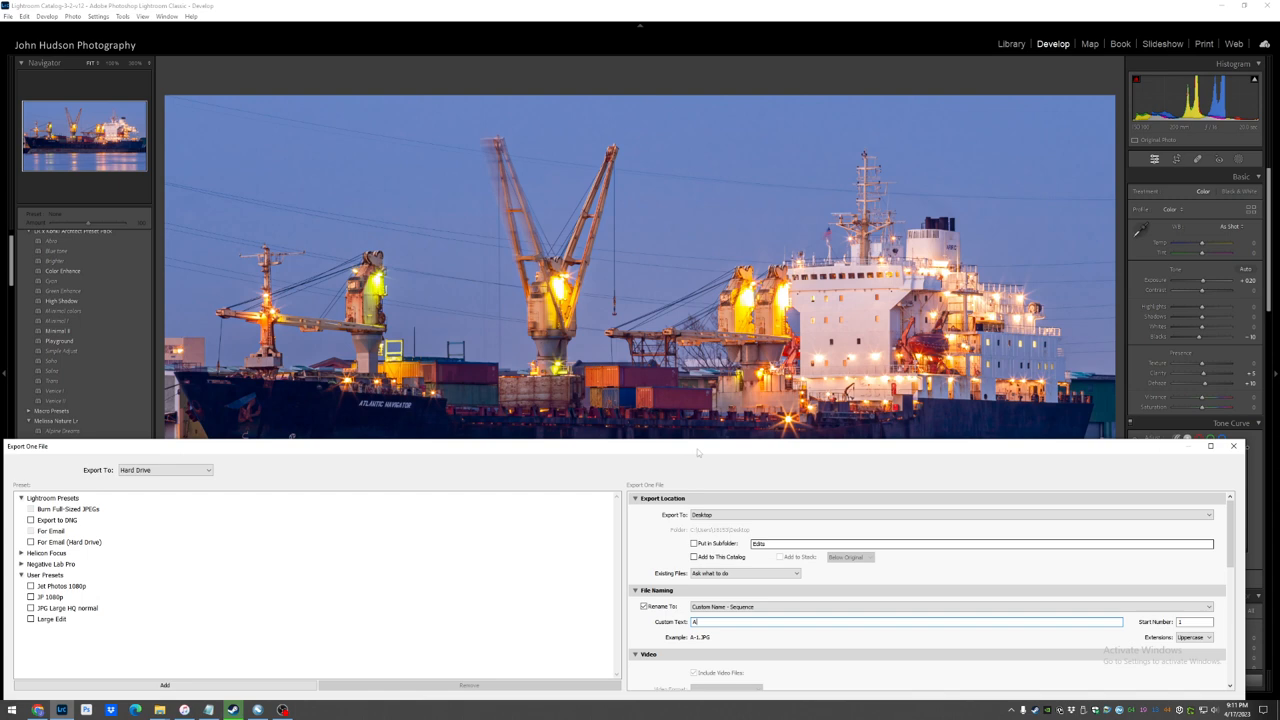
{"action": "type", "text": "Atlantic Navigator in New Orleans"}
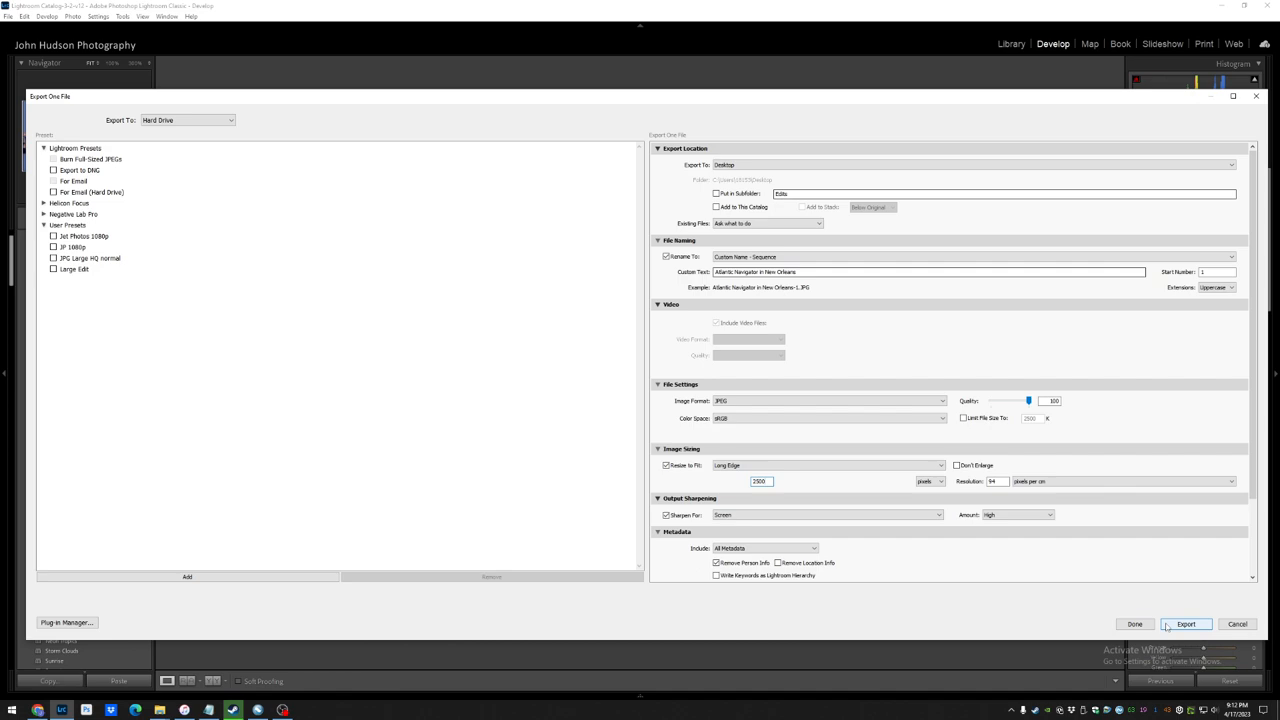
{"action": "left_click", "coordinate": [1186, 624]}
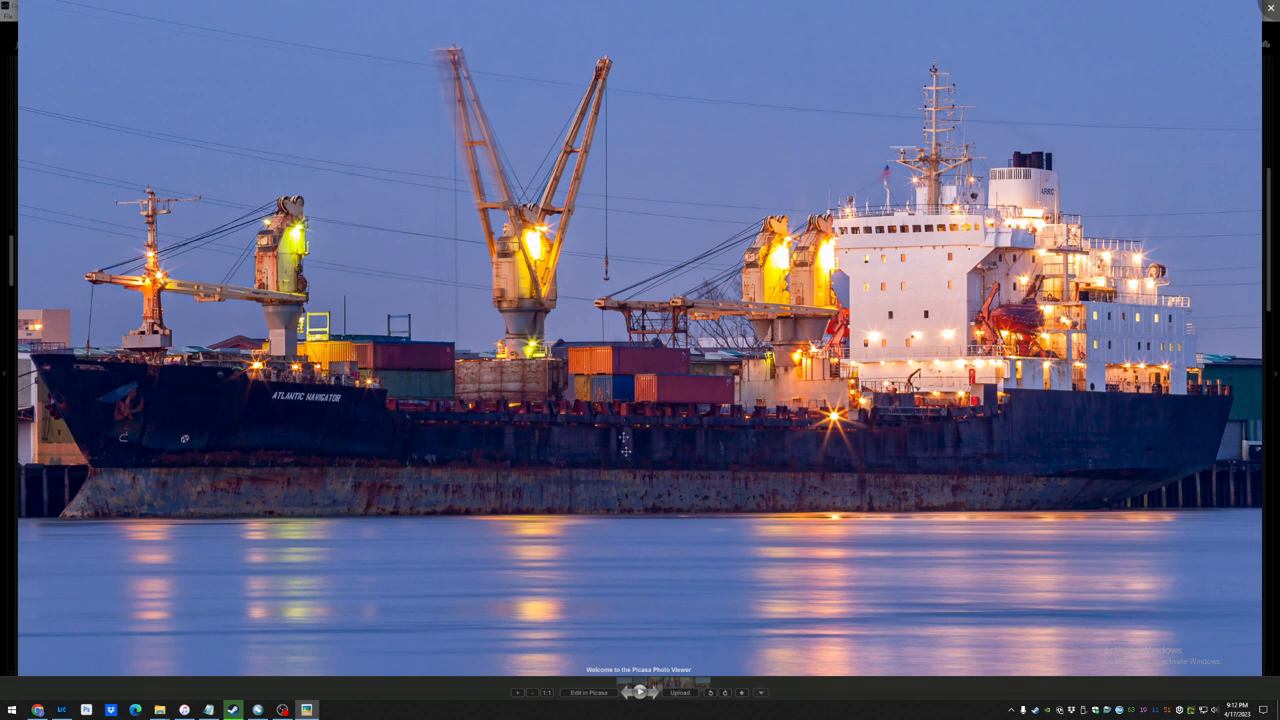